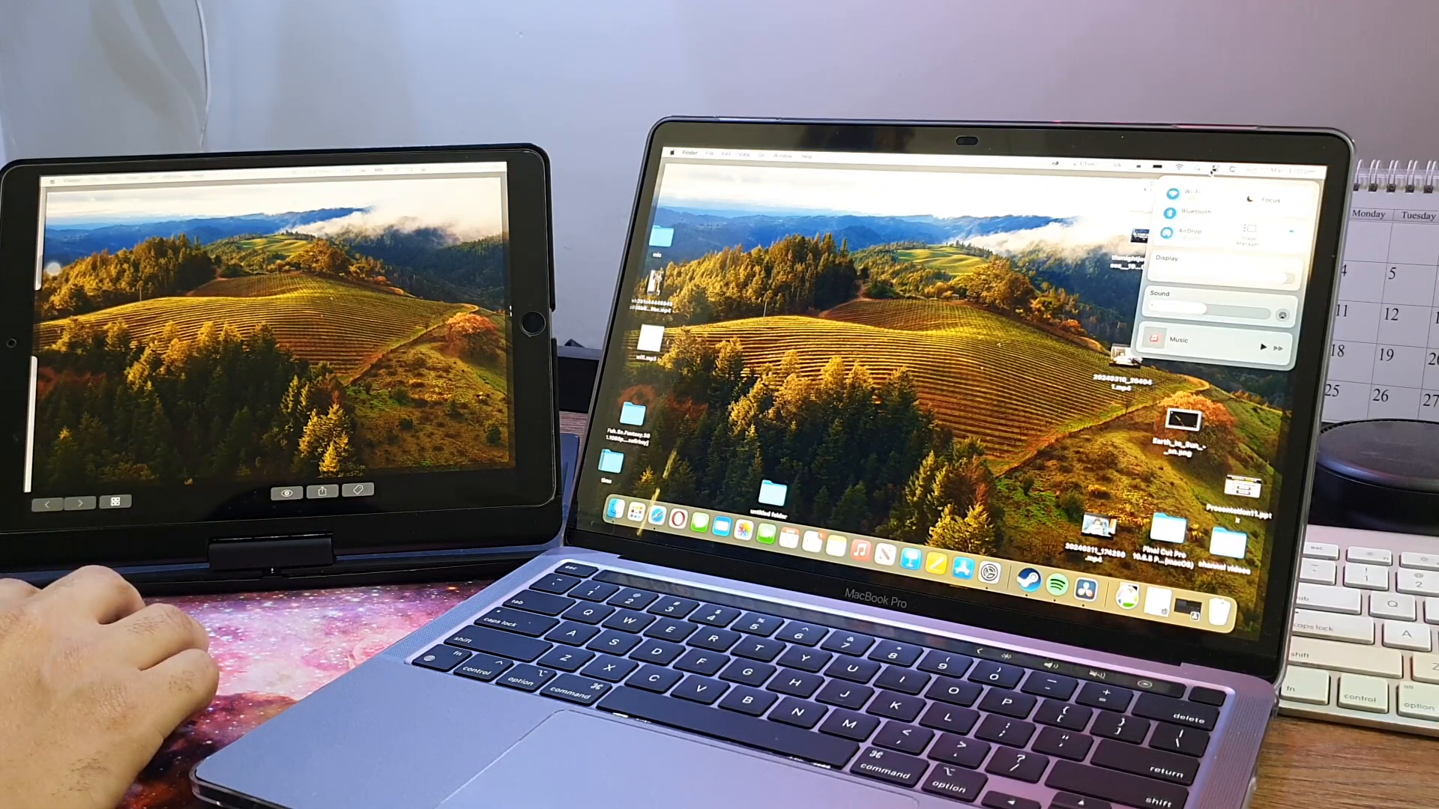
Open Control Center and show the Screen Mirroring device list
{"action": "left_click", "coordinate": [1224, 226]}
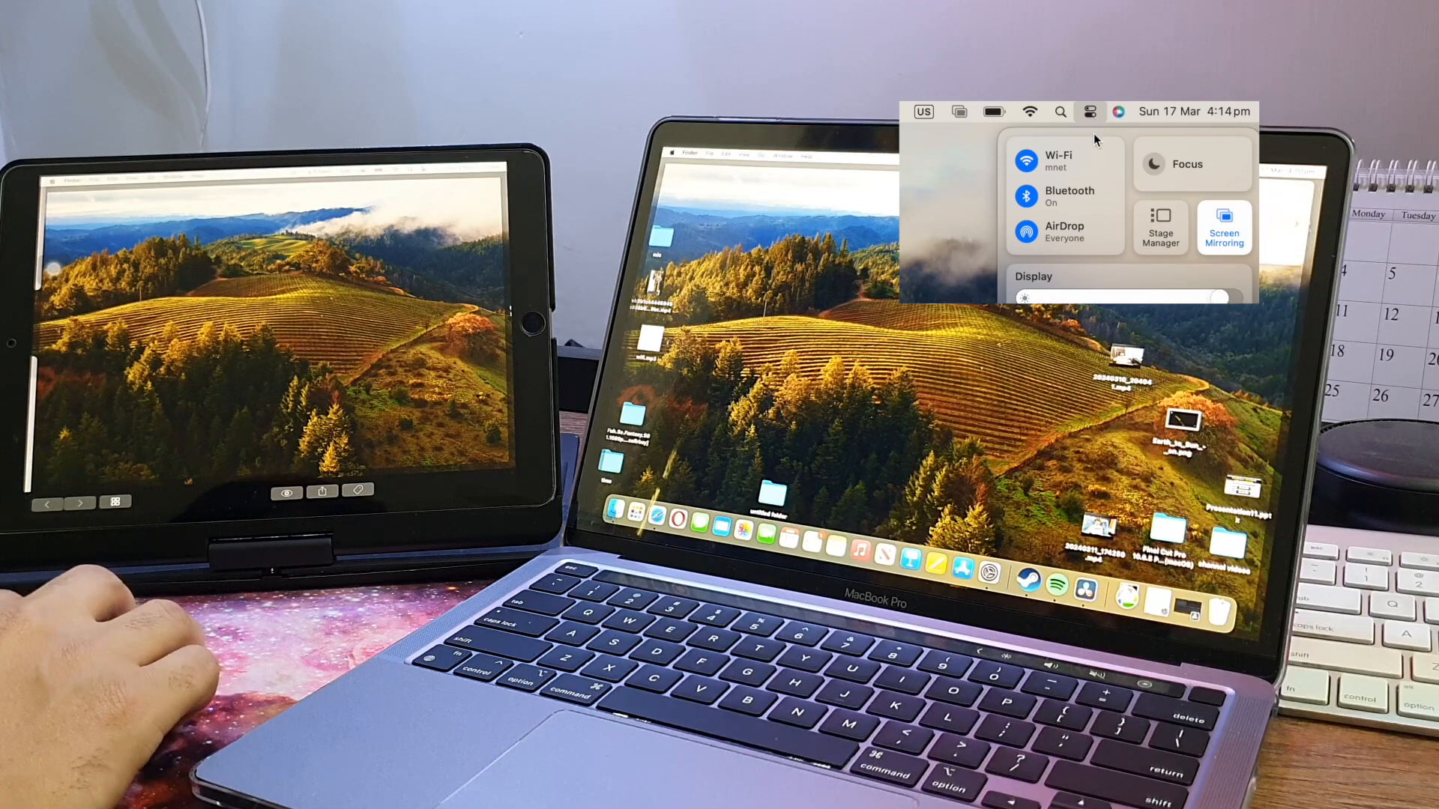
{"action": "left_click", "coordinate": [1223, 227]}
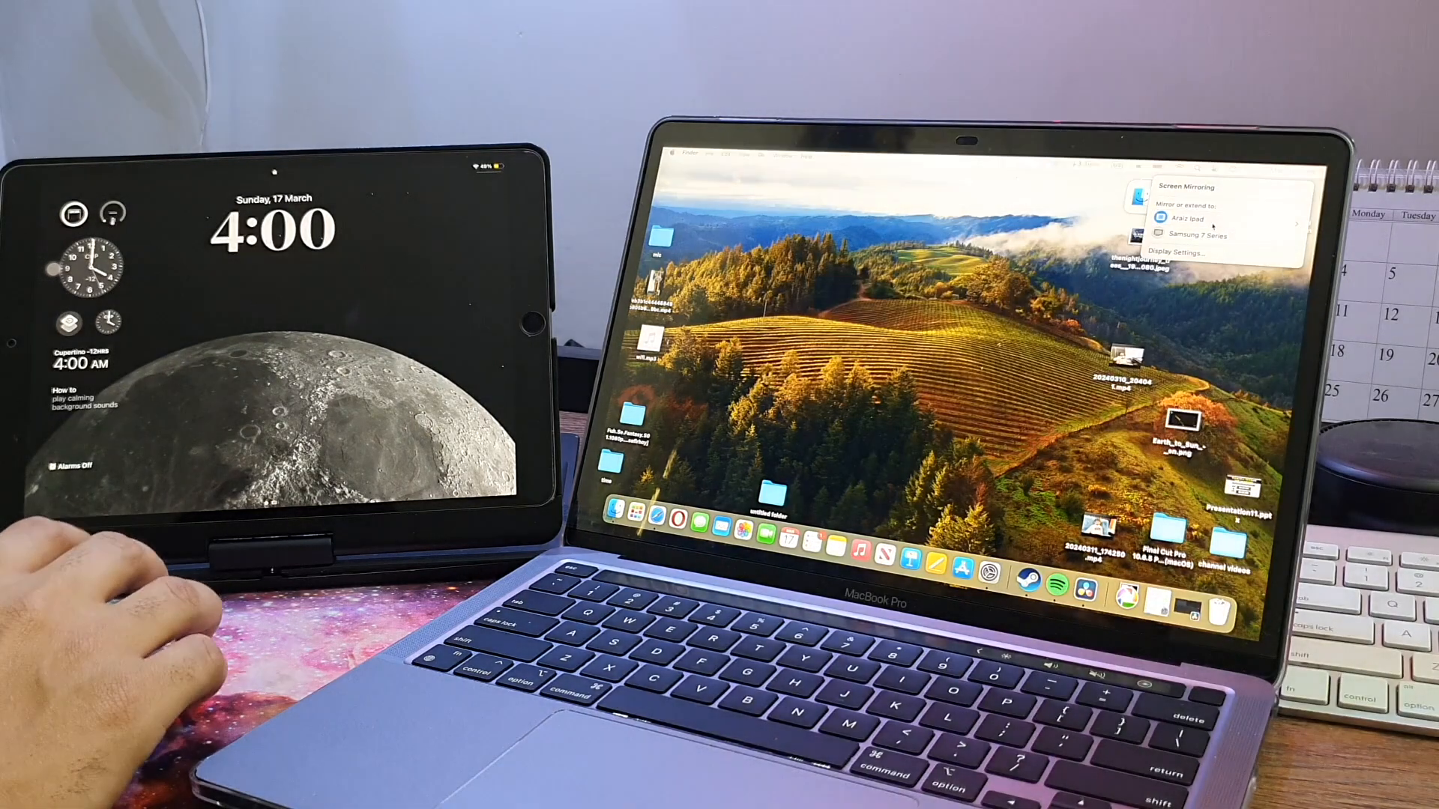
Select the iPad under 'Mirror or extend to' to extend the Mac's display
{"action": "left_click", "coordinate": [1194, 218]}
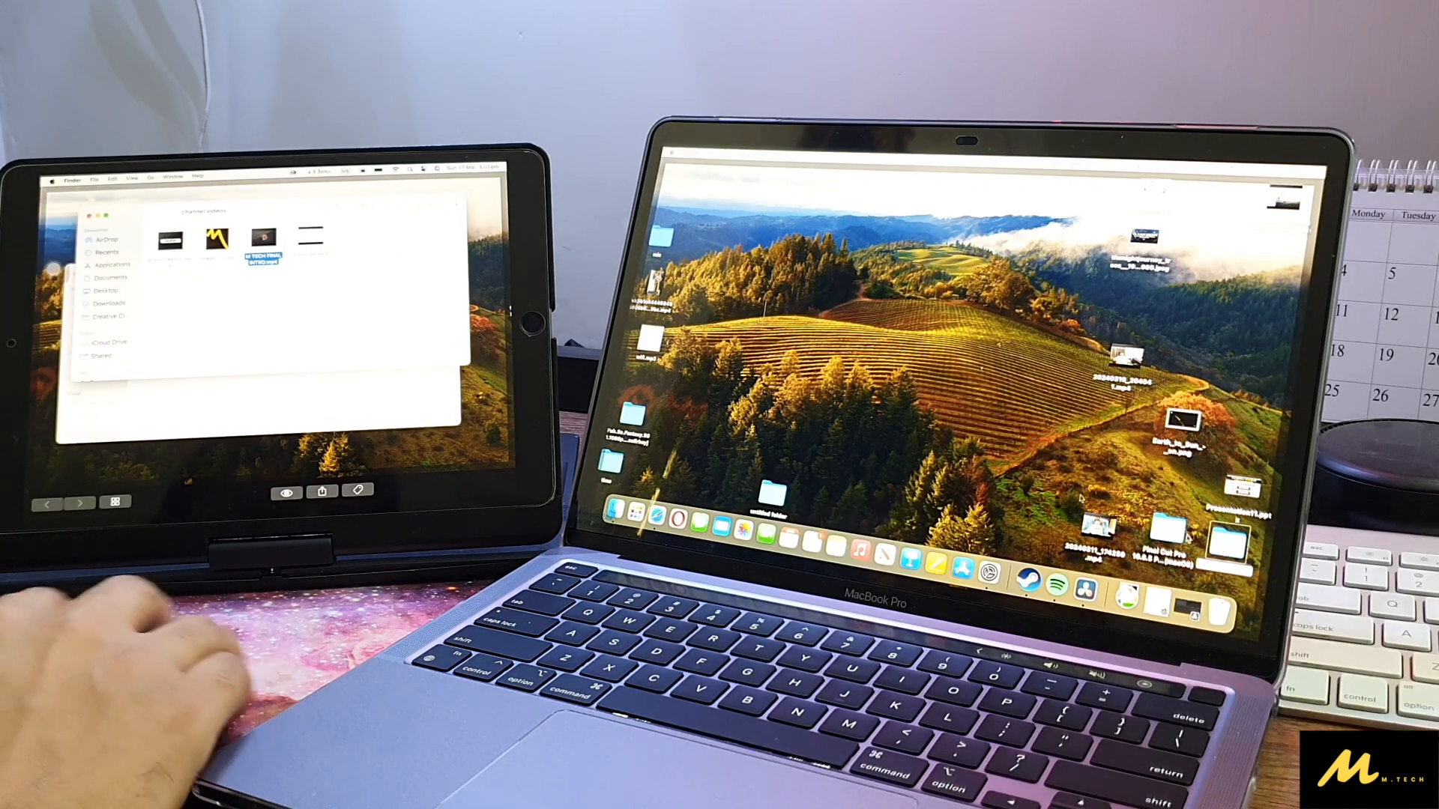
Open the M-TECH intro video with QuickTime Player and play it
{"action": "right_click", "coordinate": [263, 252]}
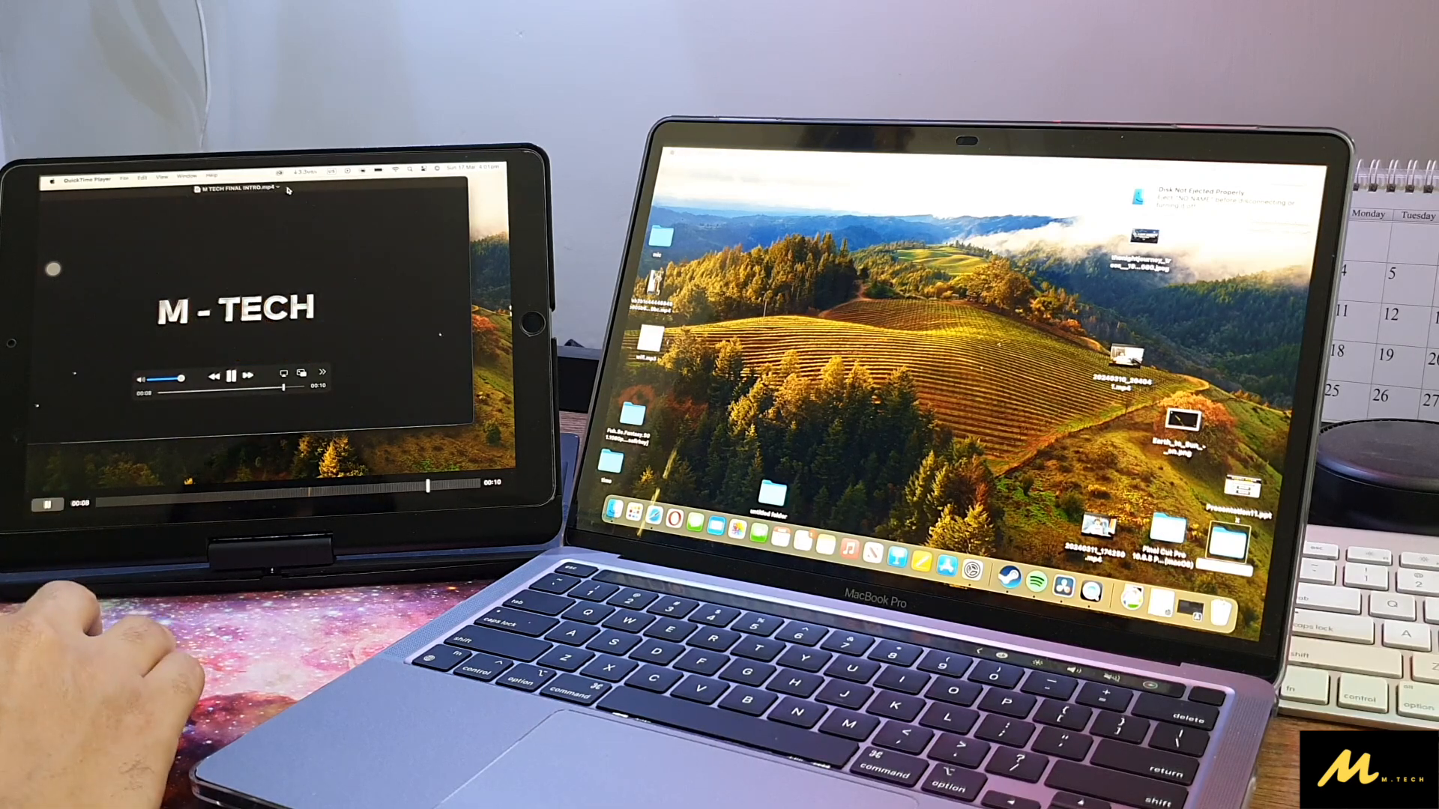
{"action": "left_click", "coordinate": [231, 376]}
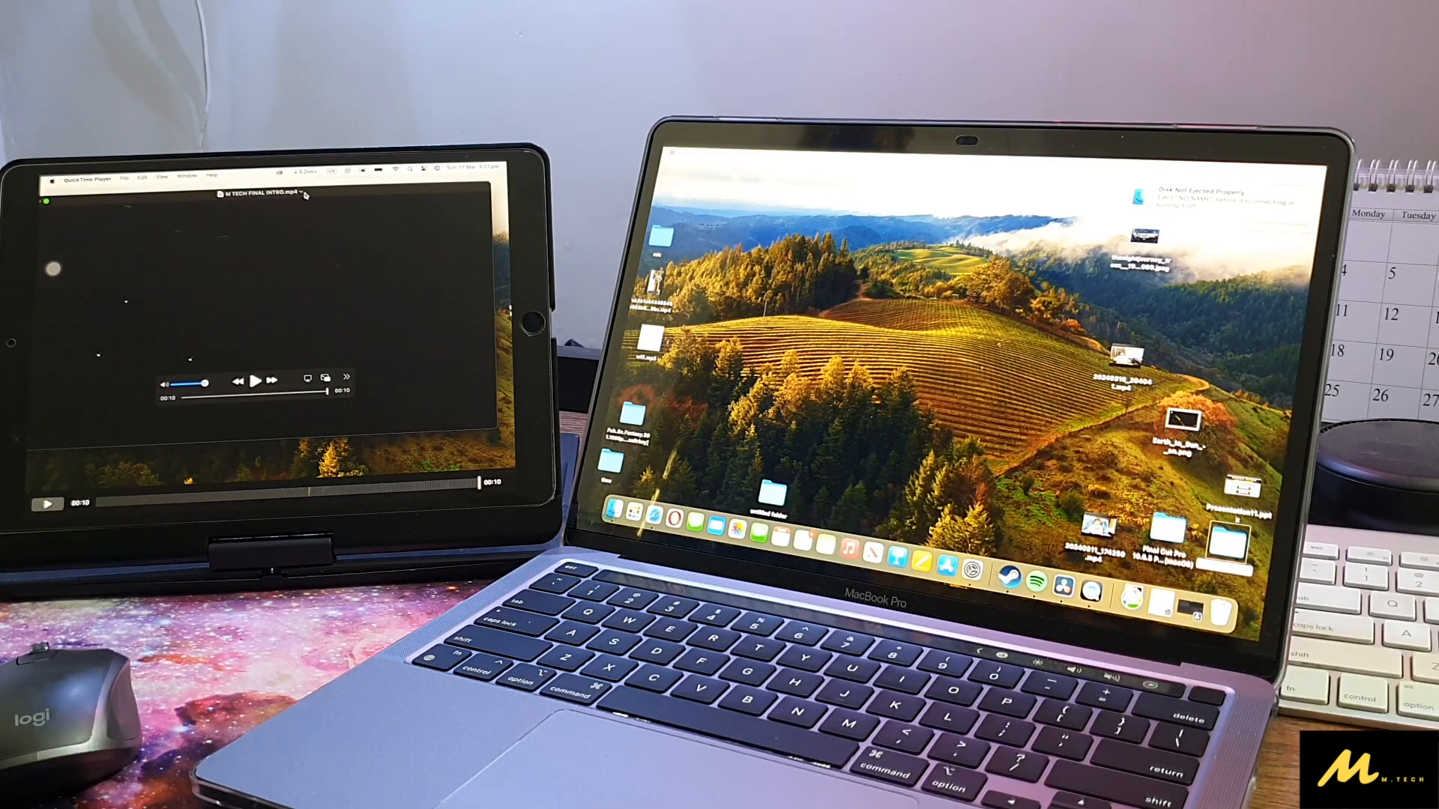